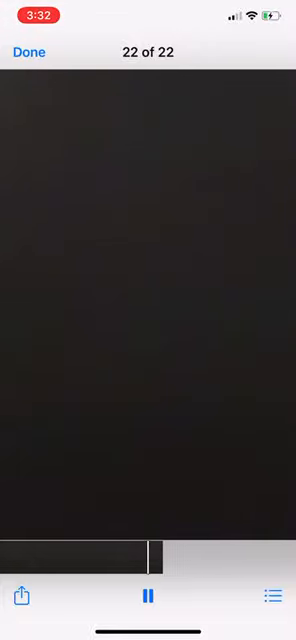
Step: Leave the full-screen black photo and reopen the Messages conversation from the home screen
{"action": "left_click", "coordinate": [148, 596]}
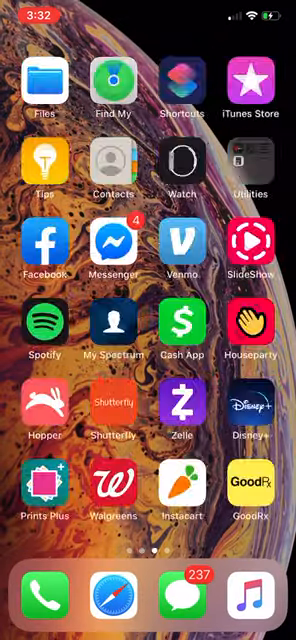
{"action": "scroll", "scroll_direction": "left", "scroll_amount": 3}
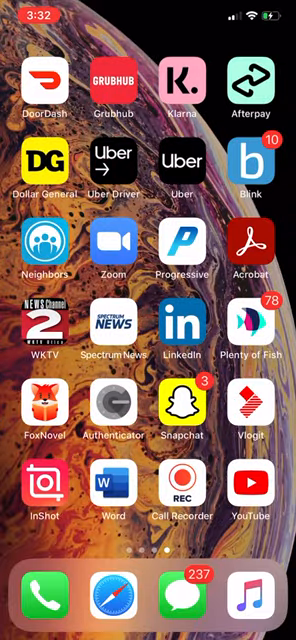
{"action": "left_click", "coordinate": [184, 590]}
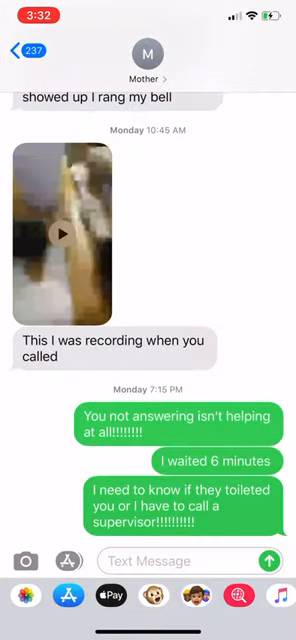
Step: Bring up the Delete Photo confirmation for today's black photo in Photos
{"action": "scroll", "scroll_direction": "down", "scroll_amount": 3}
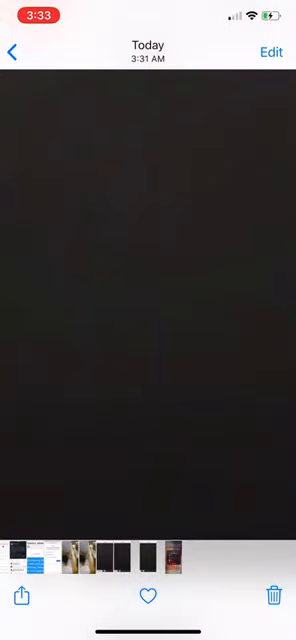
{"action": "left_click", "coordinate": [278, 592]}
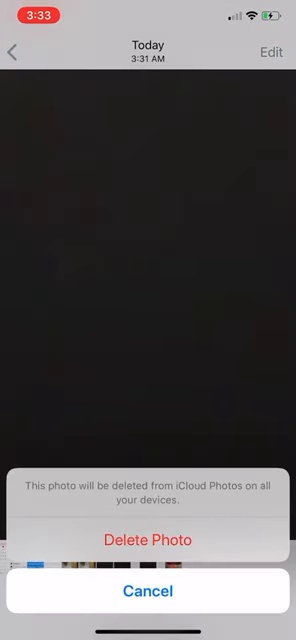